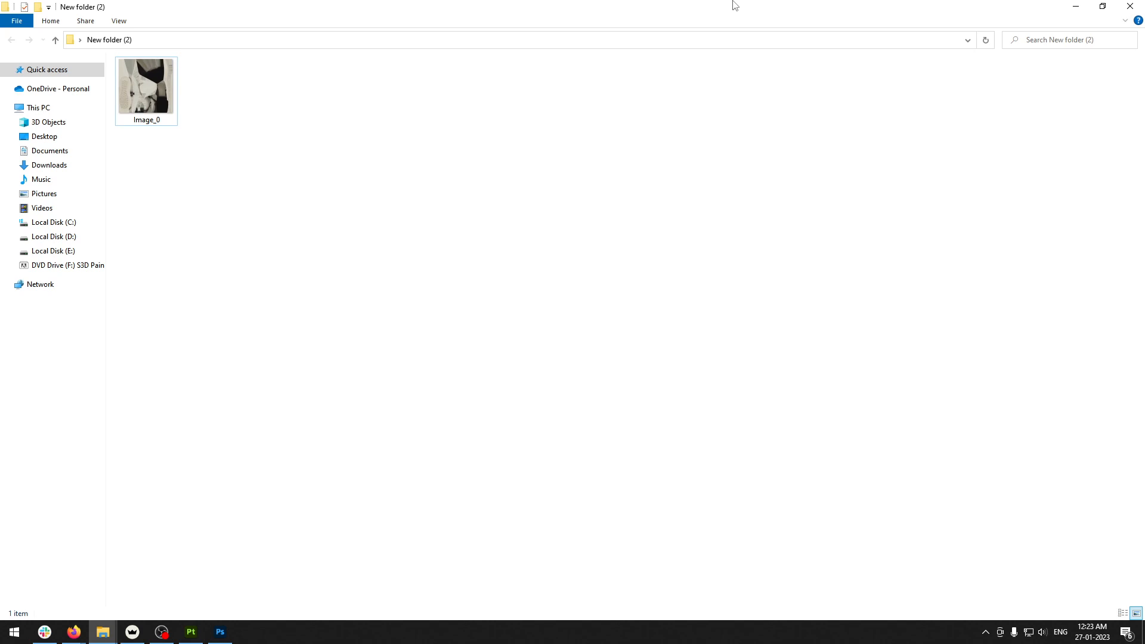
pyautogui.moveTo(645, 14)
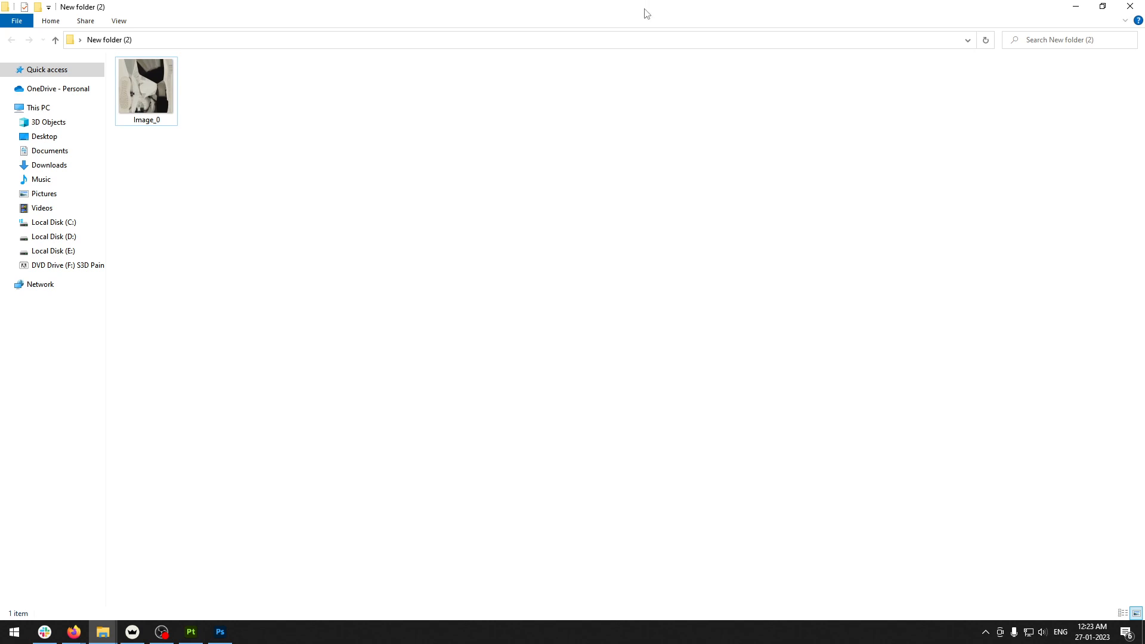
pyautogui.moveTo(497, 6)
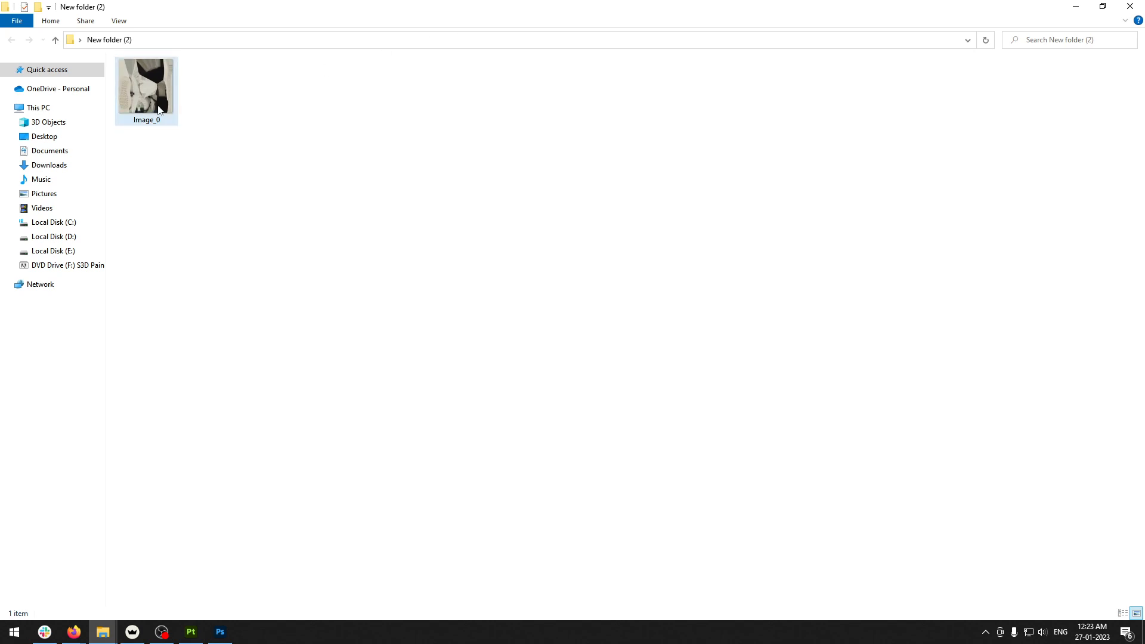
# Step: Inspect Image_0's properties: 4096 x 4096 dimensions, 24-bit depth and 8.11 MB size
pyautogui.click(241, 130)
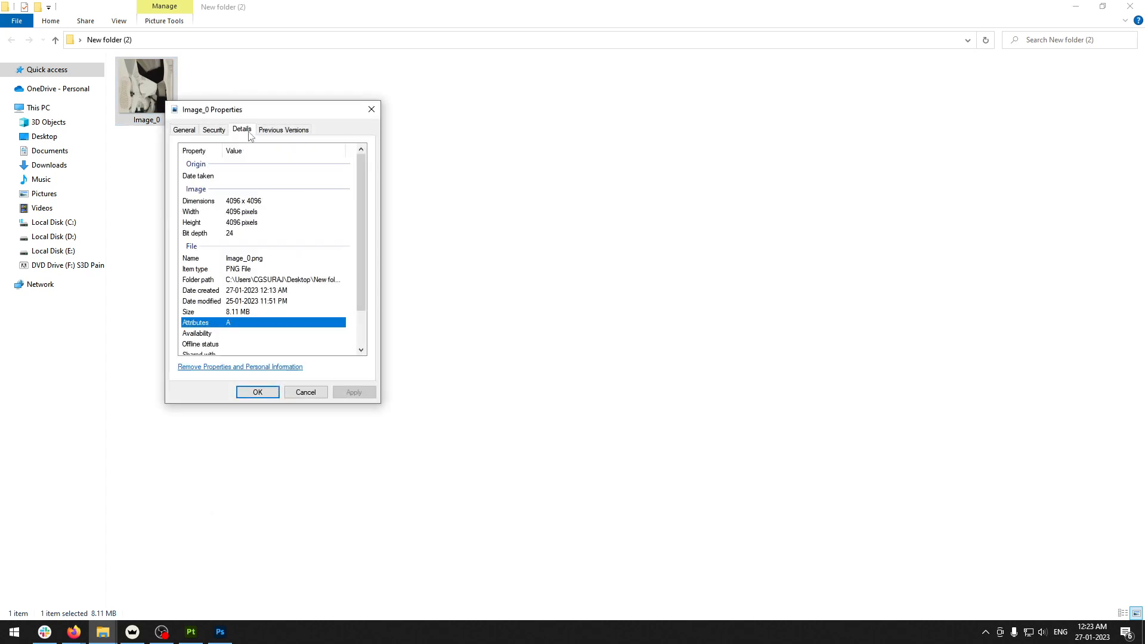
pyautogui.moveTo(228, 241)
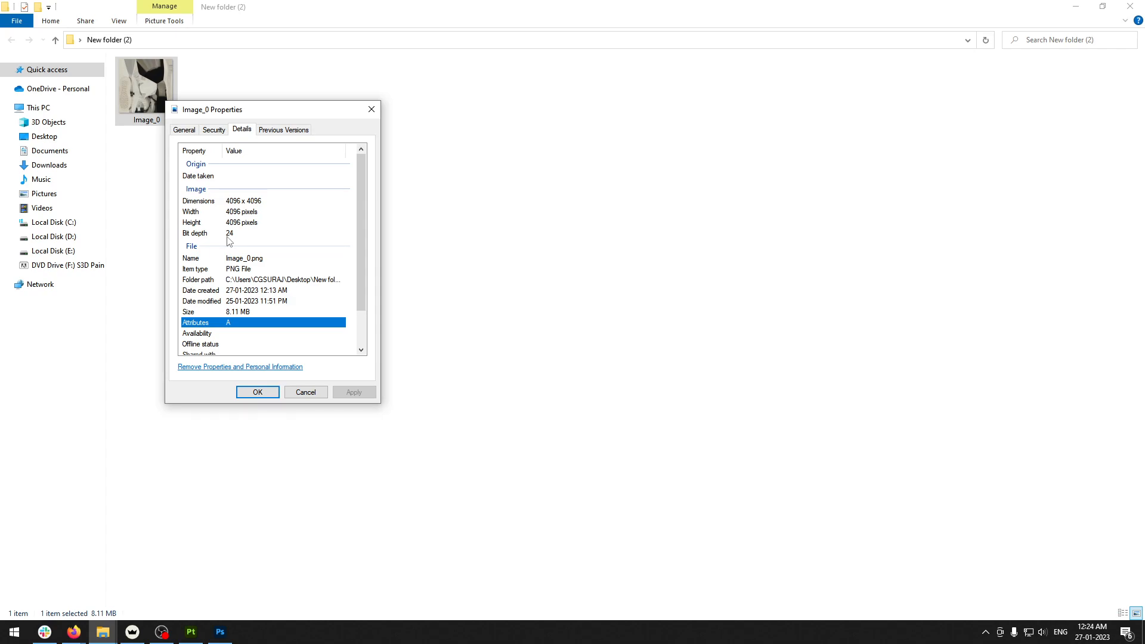
pyautogui.moveTo(223, 242)
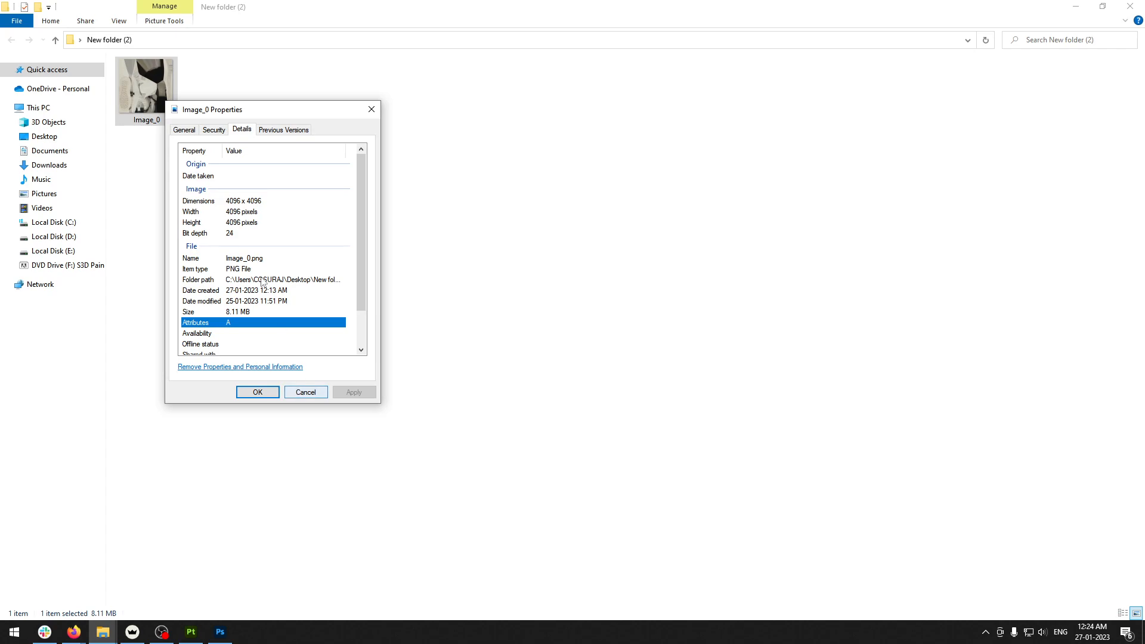
pyautogui.click(183, 129)
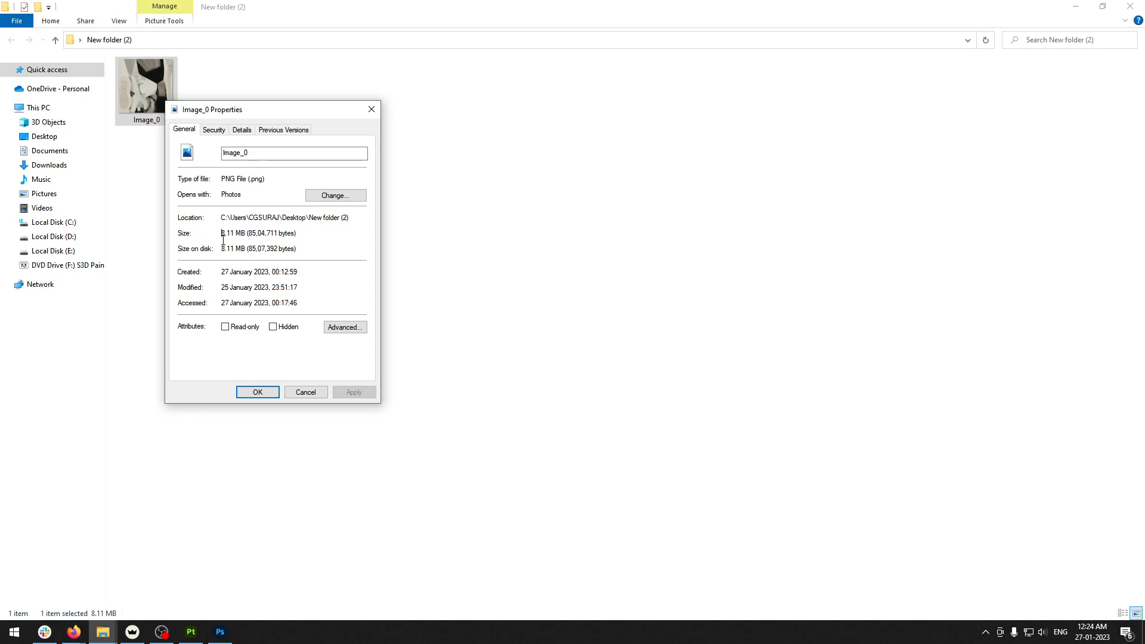
pyautogui.doubleClick(230, 232)
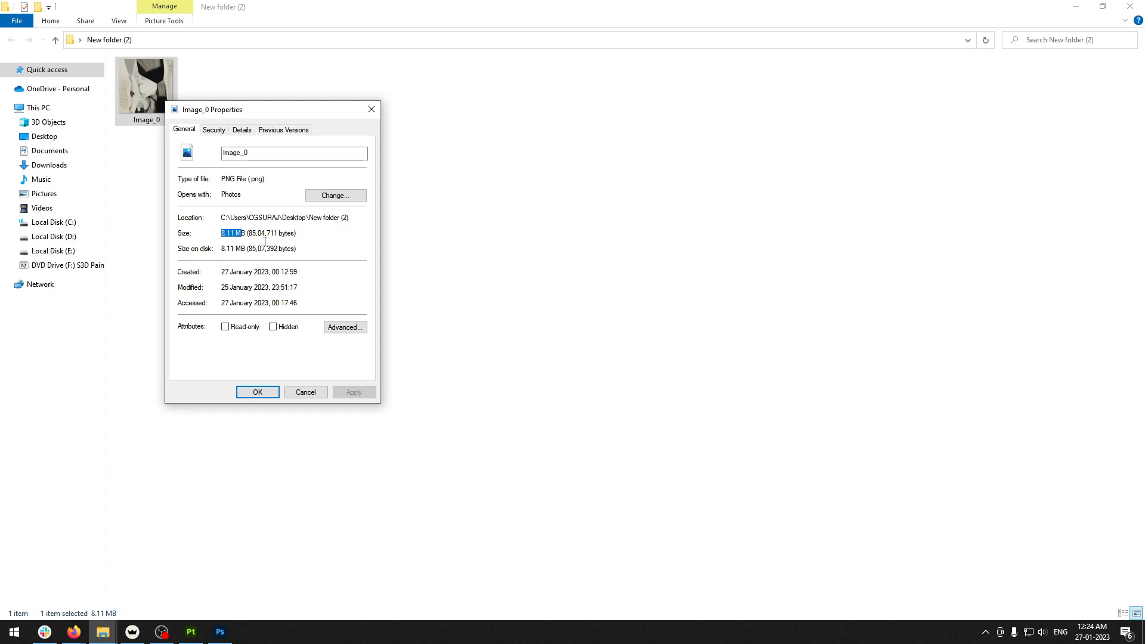
pyautogui.click(257, 393)
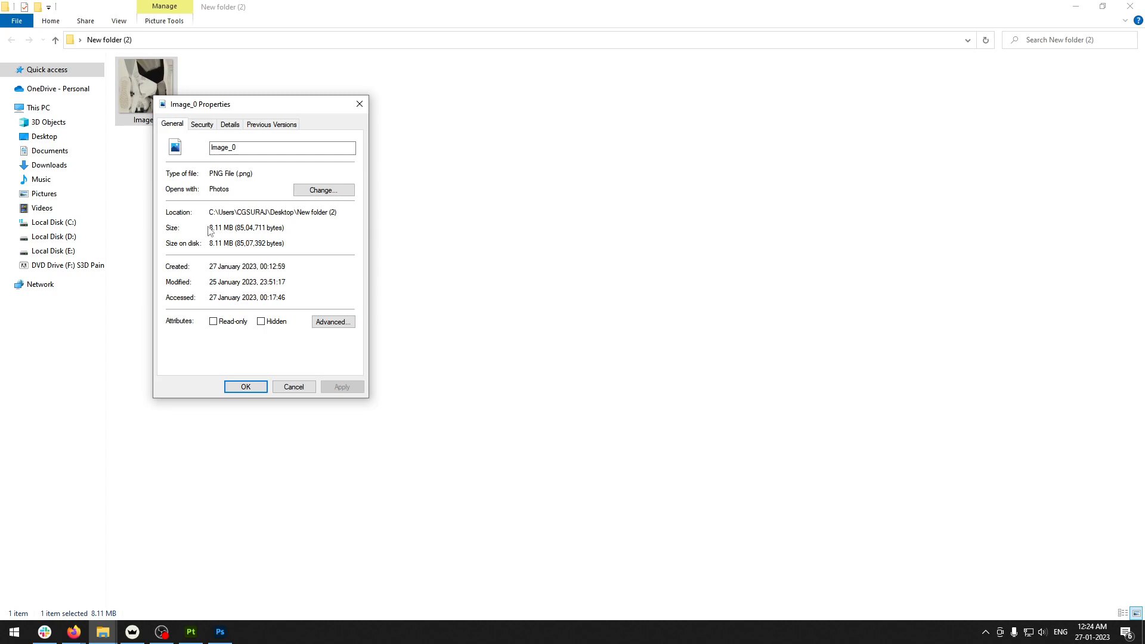
pyautogui.doubleClick(214, 228)
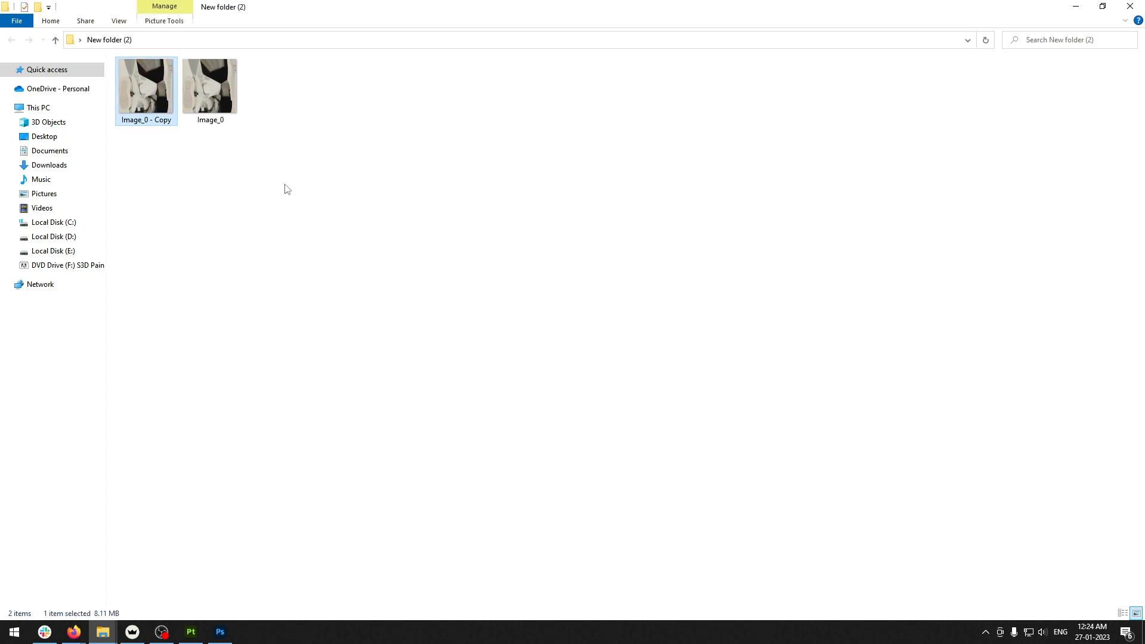
# Step: Drag Image_0 - Copy from File Explorer onto the Photoshop window
pyautogui.moveTo(146, 84); pyautogui.dragTo(244, 291)
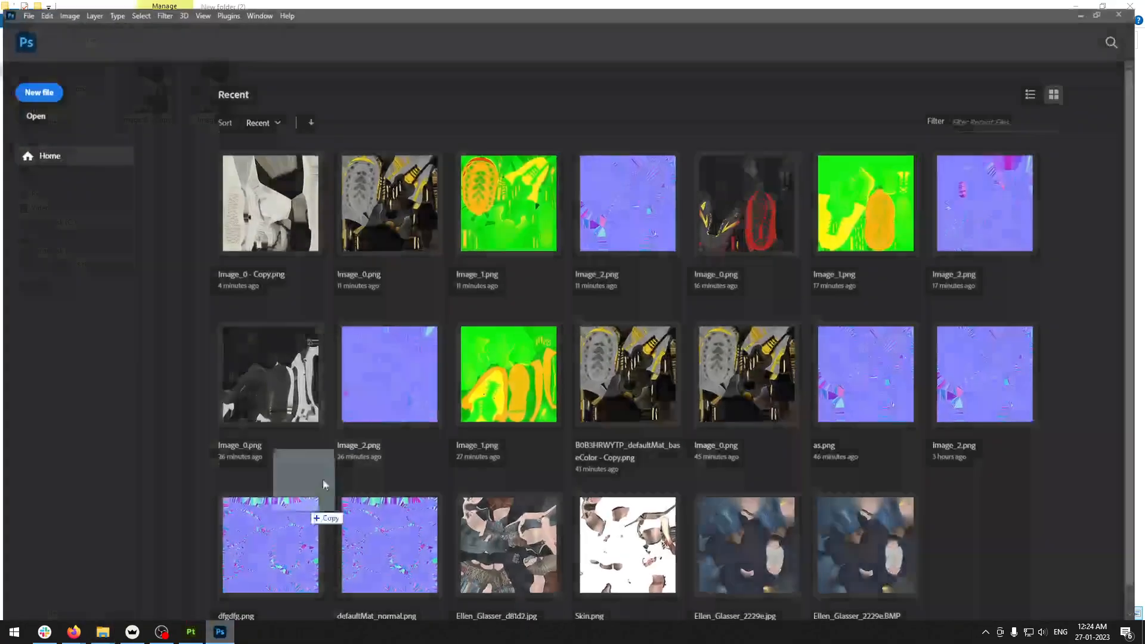
# Step: Open Image_0 - Copy.png in Photoshop as a 4096 × 4096 RGB 8-bit document
pyautogui.doubleClick(269, 202)
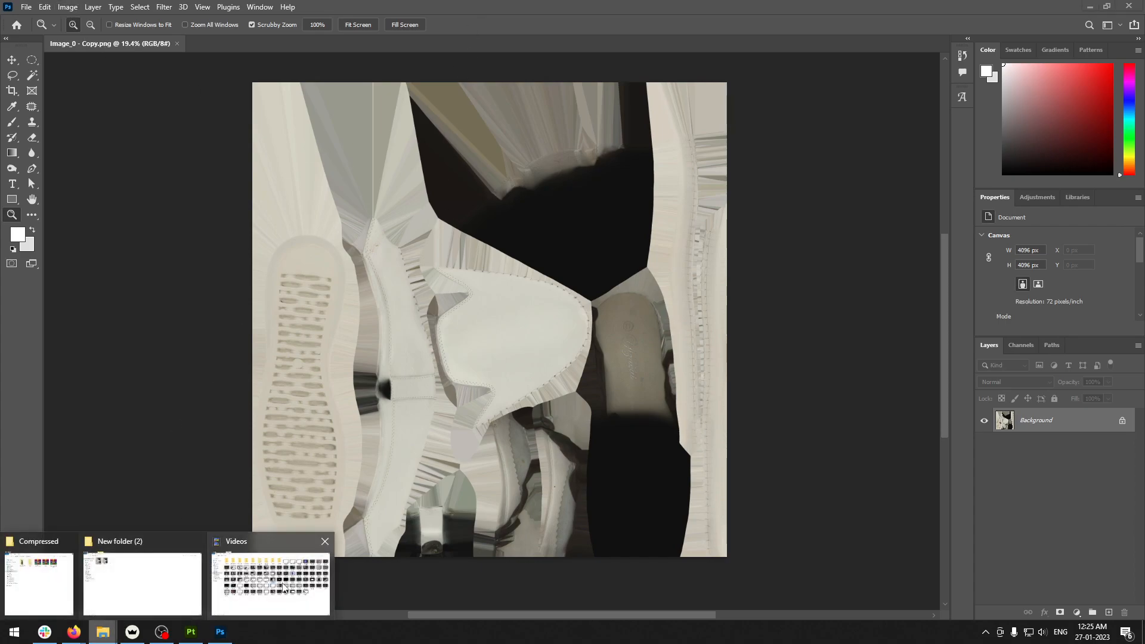
pyautogui.rightClick(209, 82)
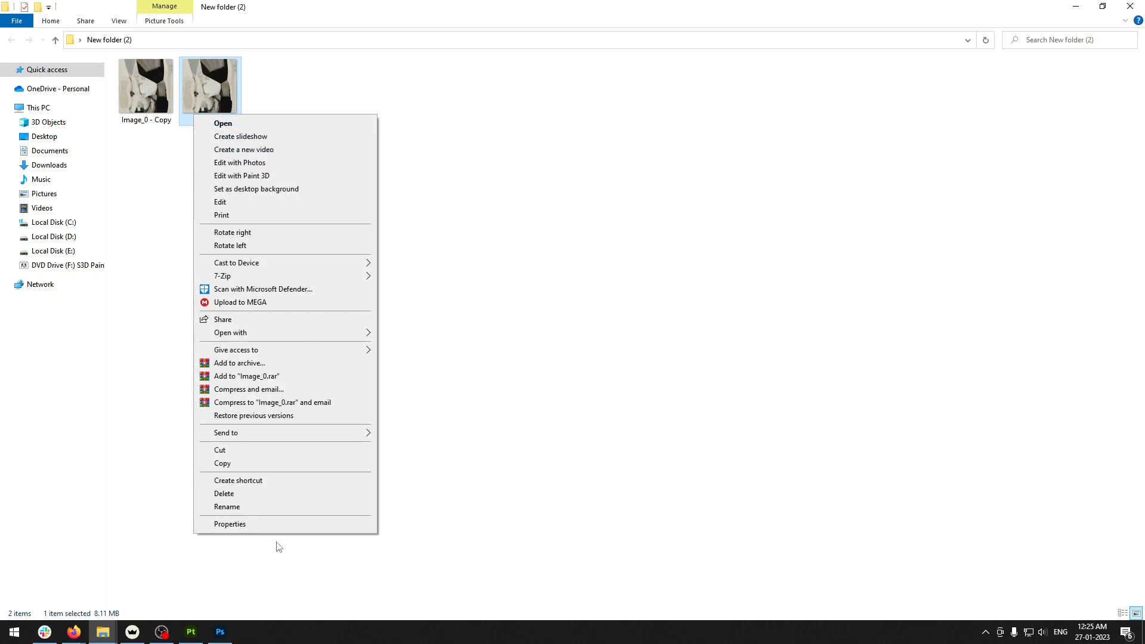
pyautogui.click(229, 524)
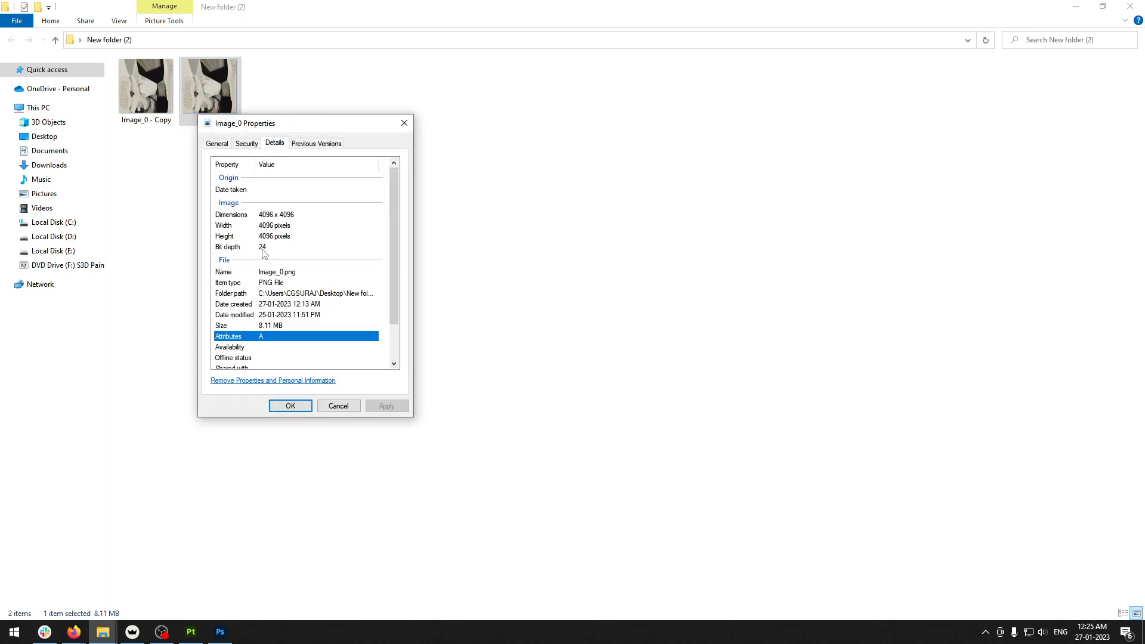
pyautogui.moveTo(231, 257)
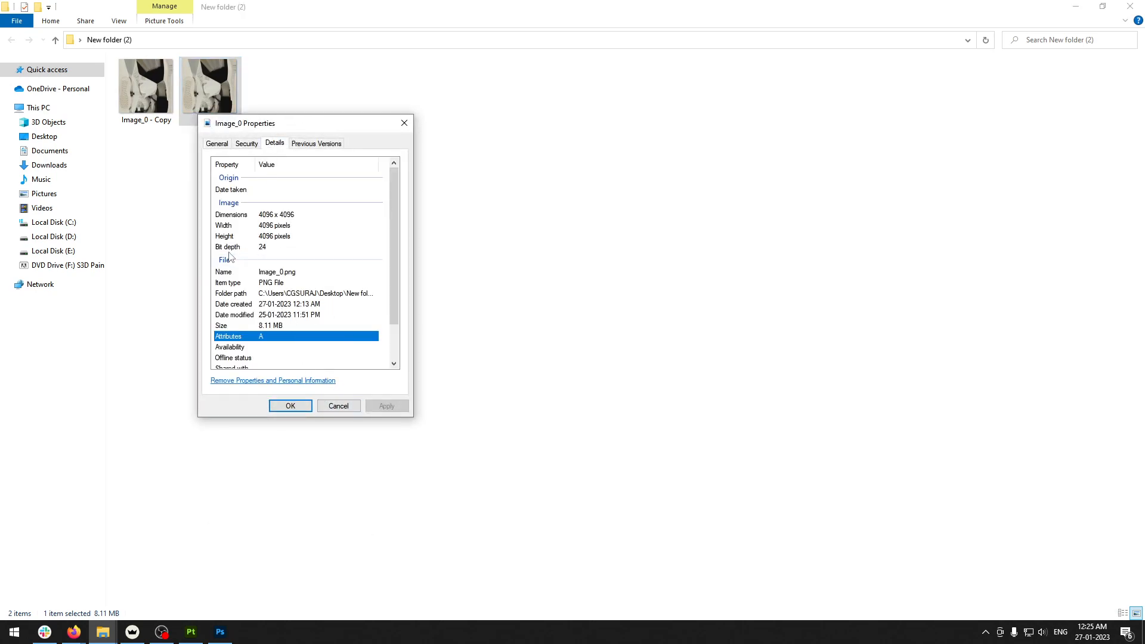
pyautogui.moveTo(244, 260)
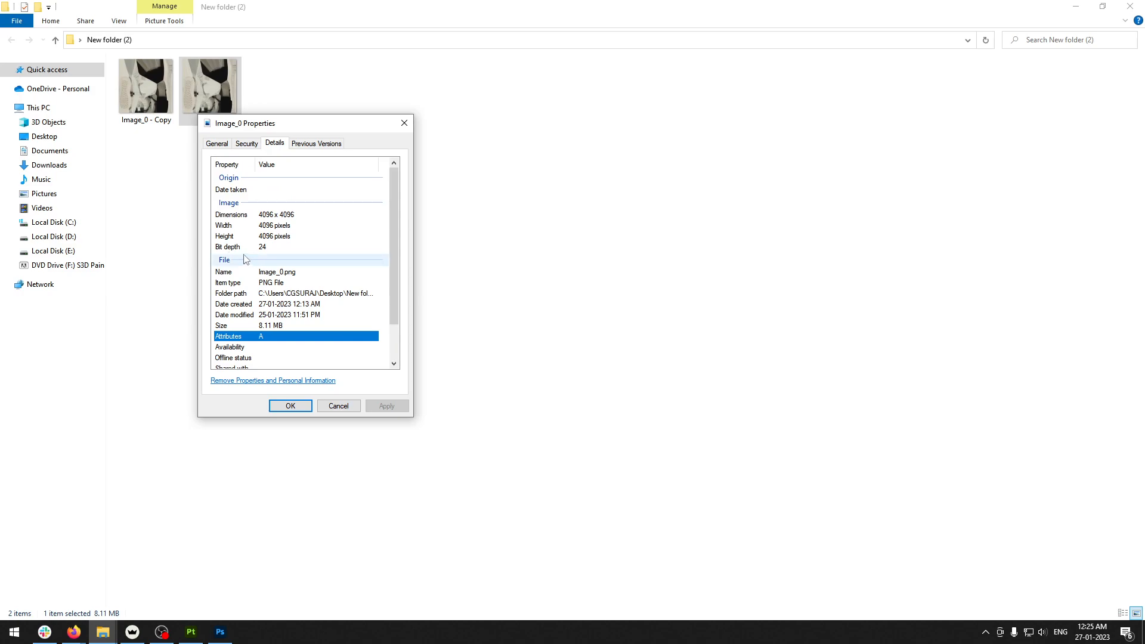
pyautogui.moveTo(254, 257)
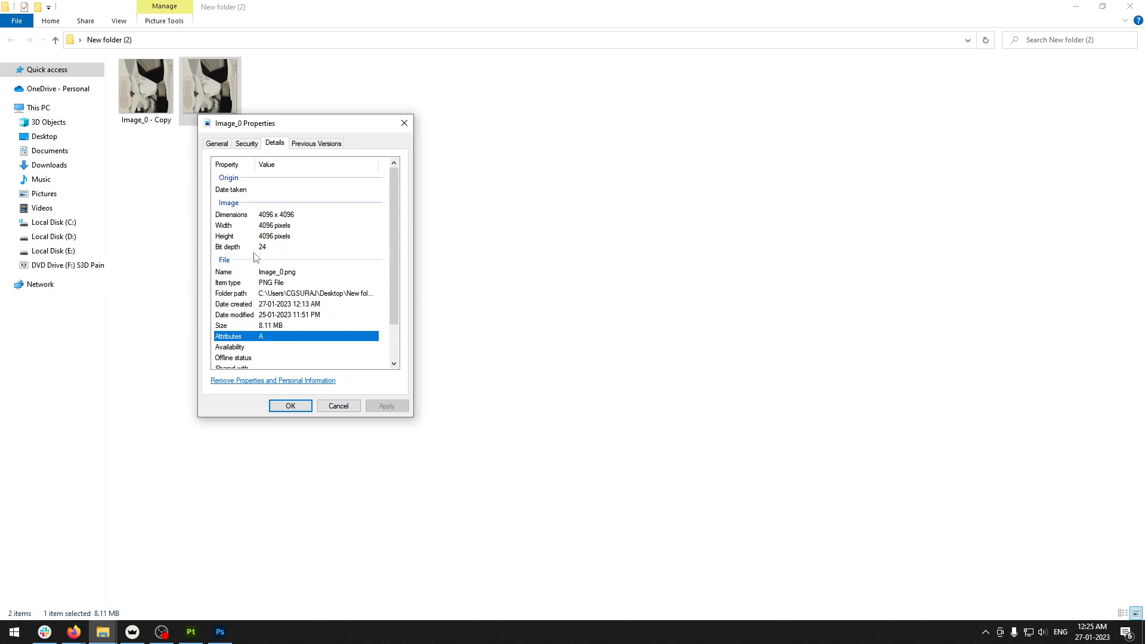
pyautogui.click(220, 633)
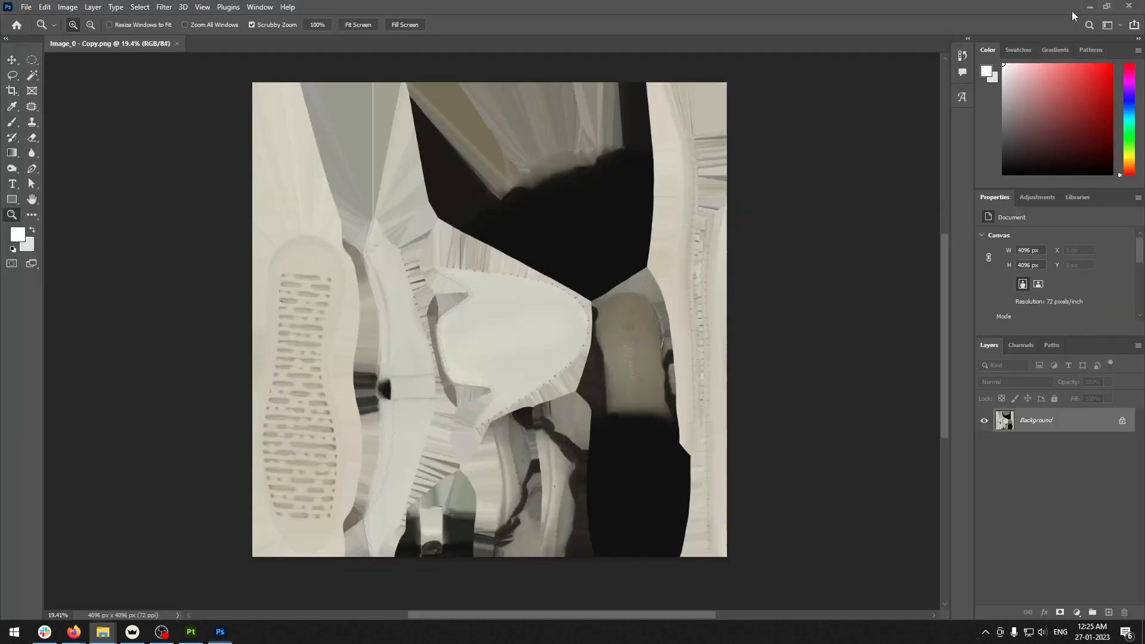
# Step: Convert Image_0 - Copy.png to Indexed Color with Palette Local (Selective), 256 colors
pyautogui.click(68, 7)
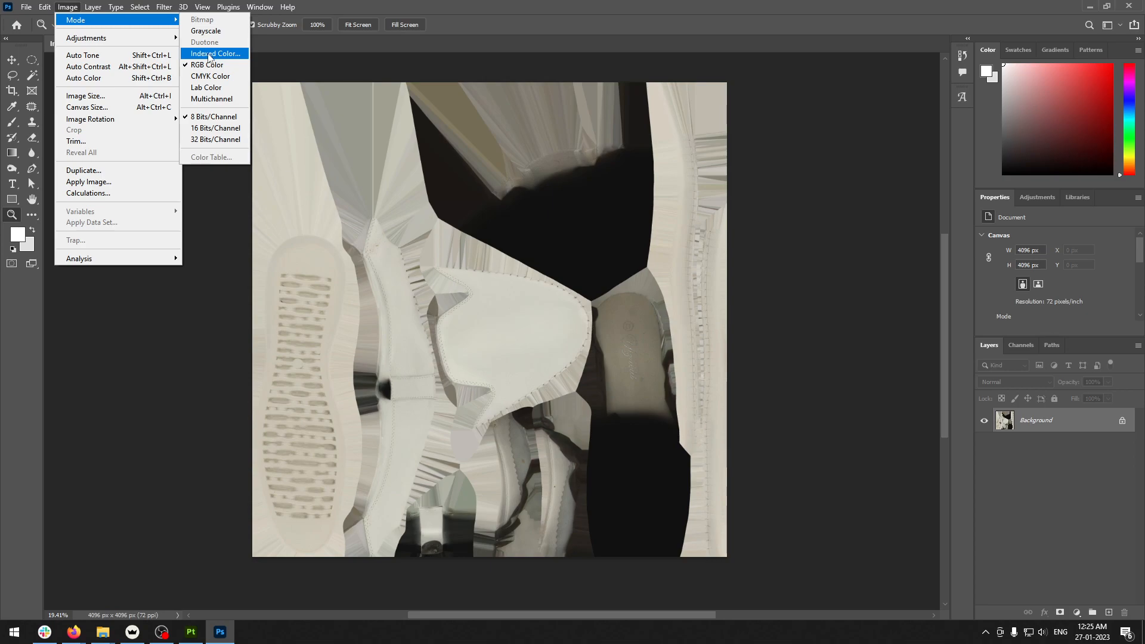
pyautogui.click(214, 53)
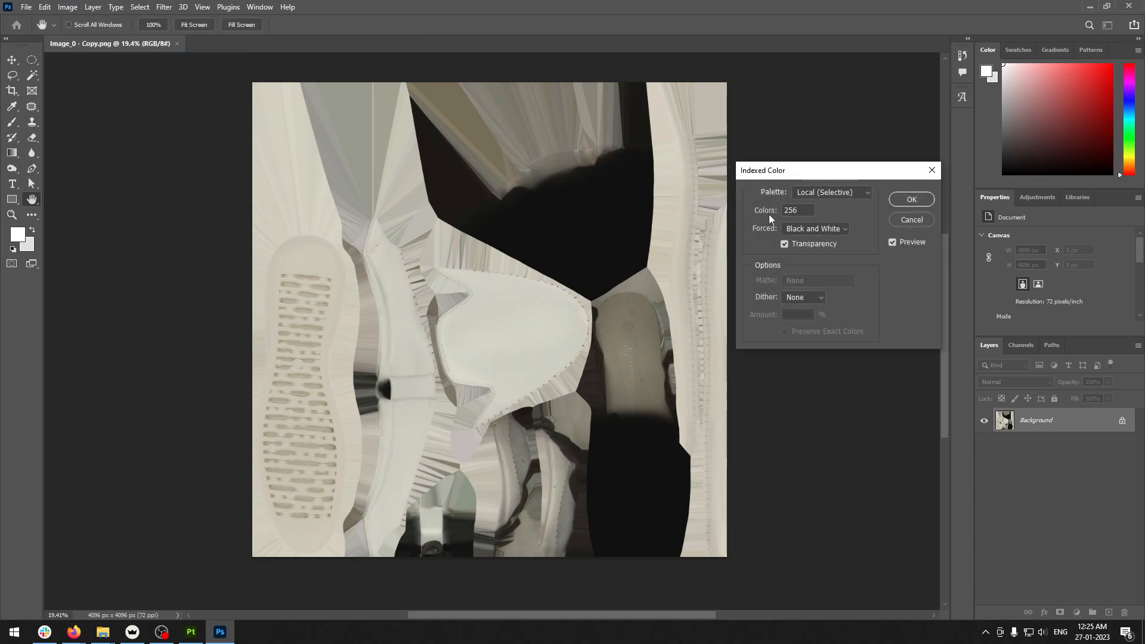
pyautogui.click(796, 211)
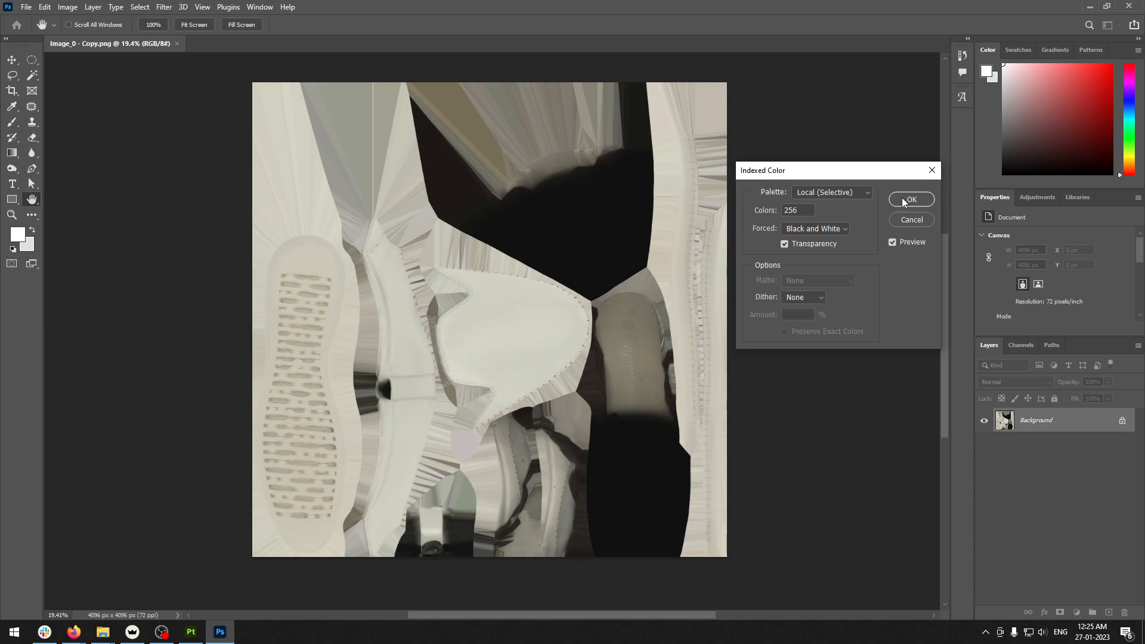
pyautogui.click(910, 199)
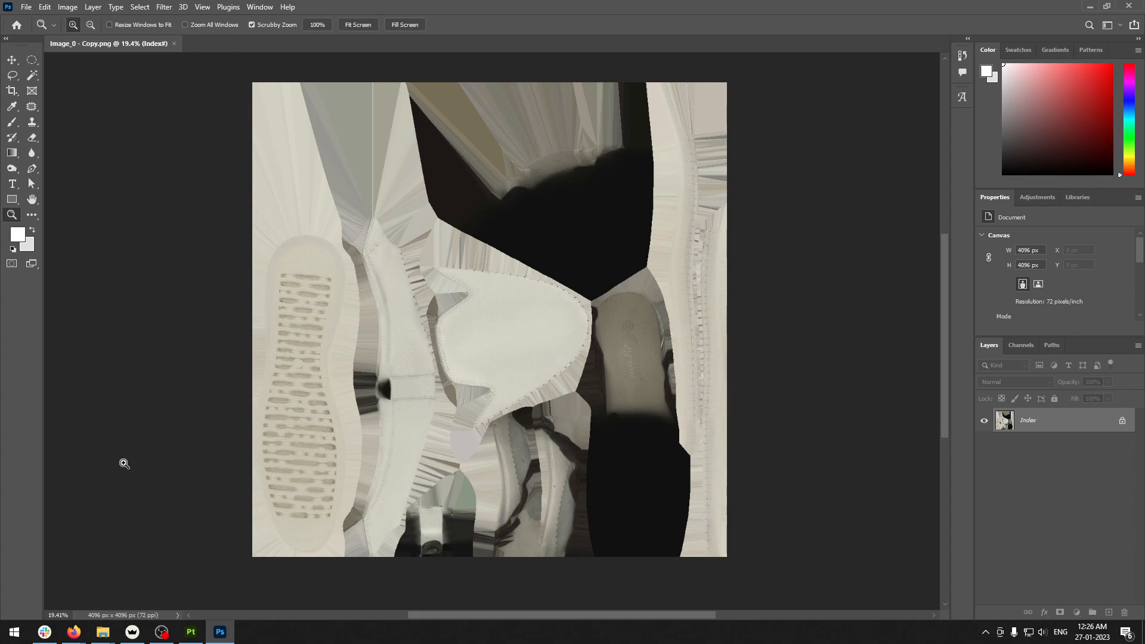
# Step: Open the converted copy's properties in File Explorer to check its 3.65 MB size
pyautogui.click(102, 632)
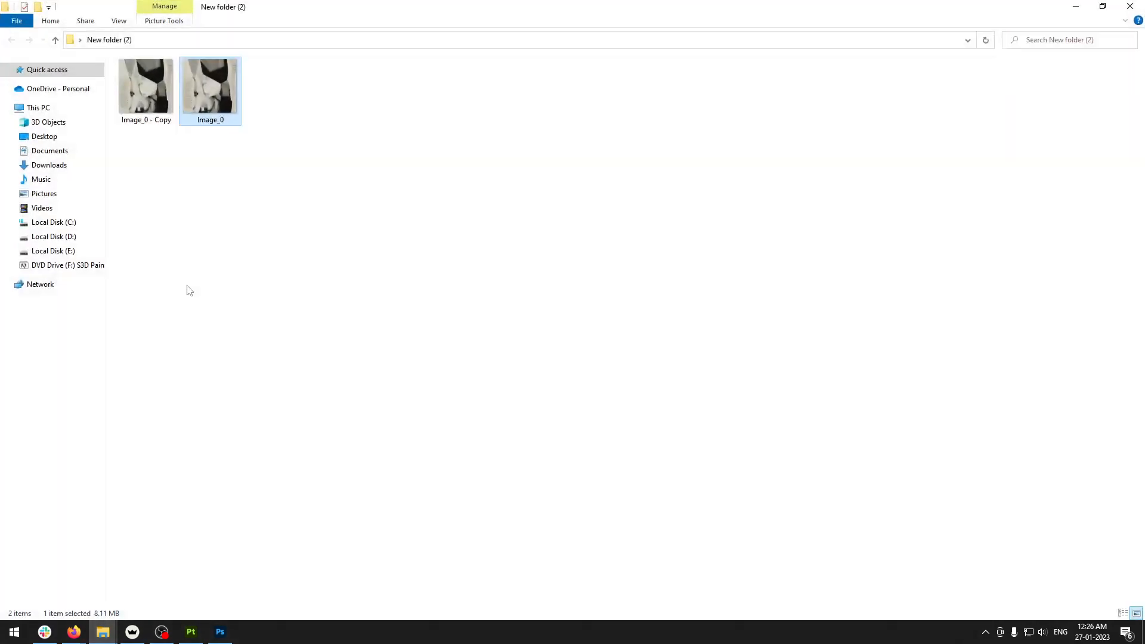
pyautogui.click(145, 87)
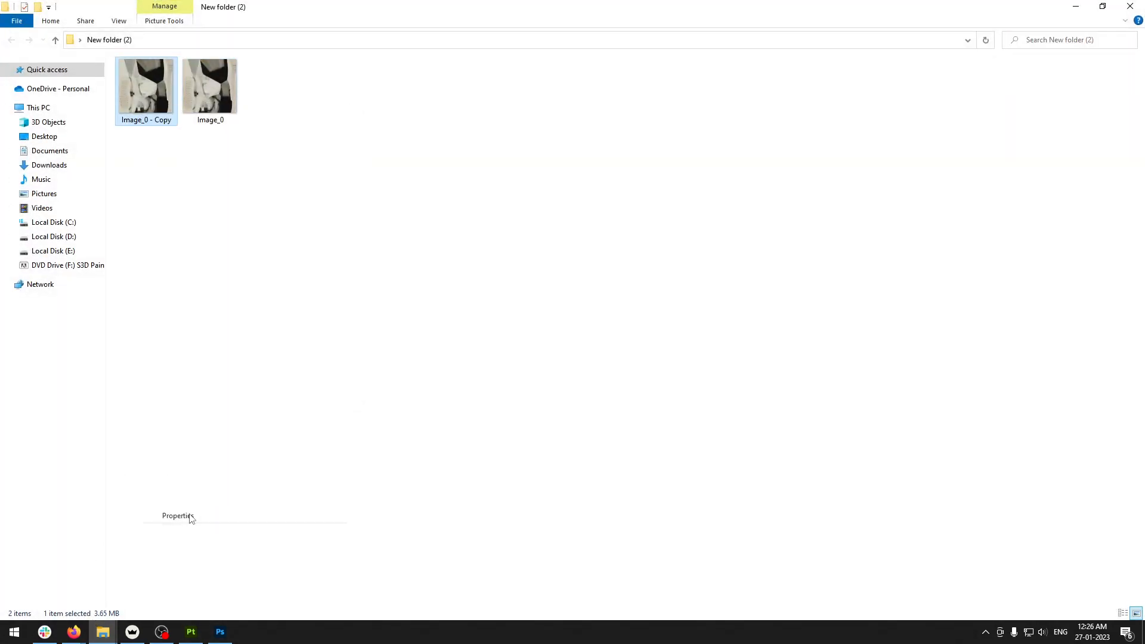
pyautogui.click(178, 515)
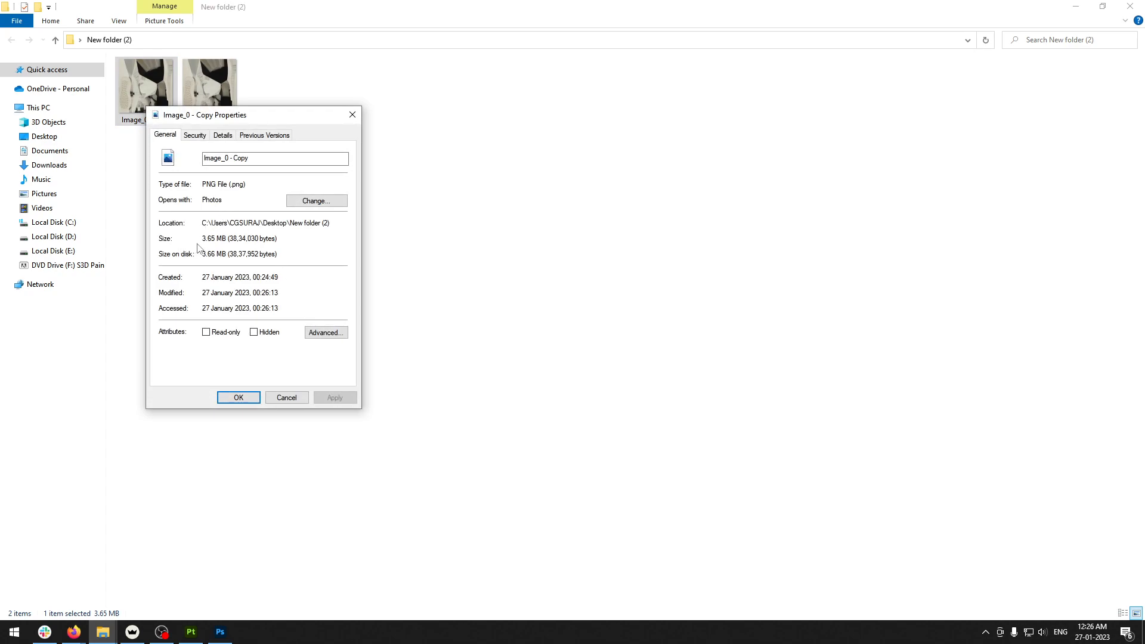
pyautogui.moveTo(201, 244)
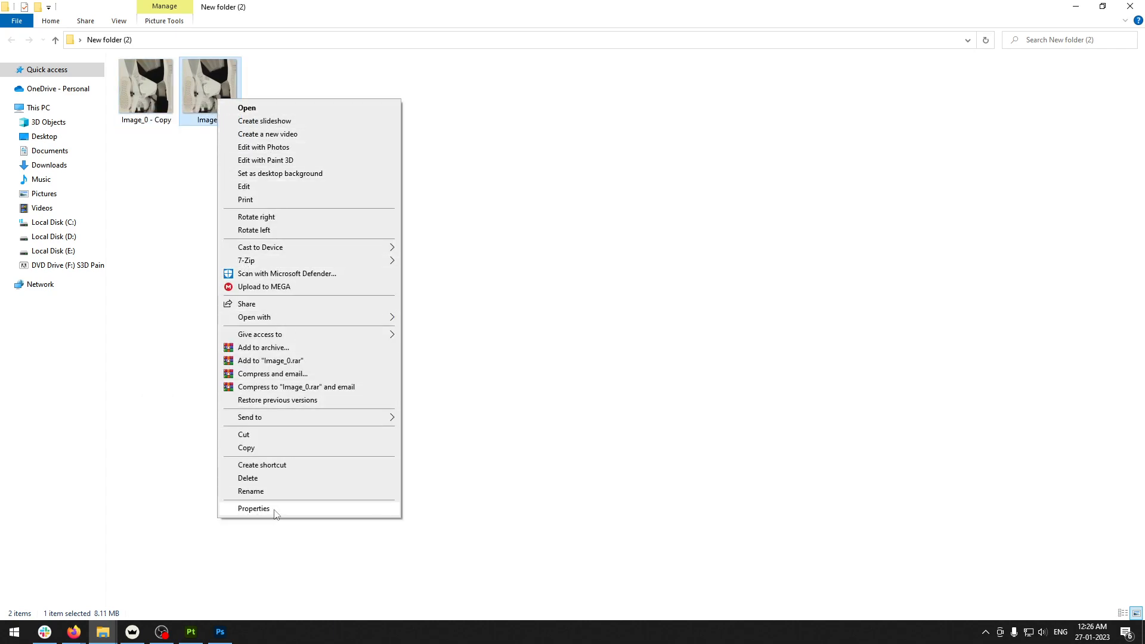
# Step: Compare the original's 8.11 MB, 24-bit details with the copy's 8-bit depth, then close Properties
pyautogui.click(254, 508)
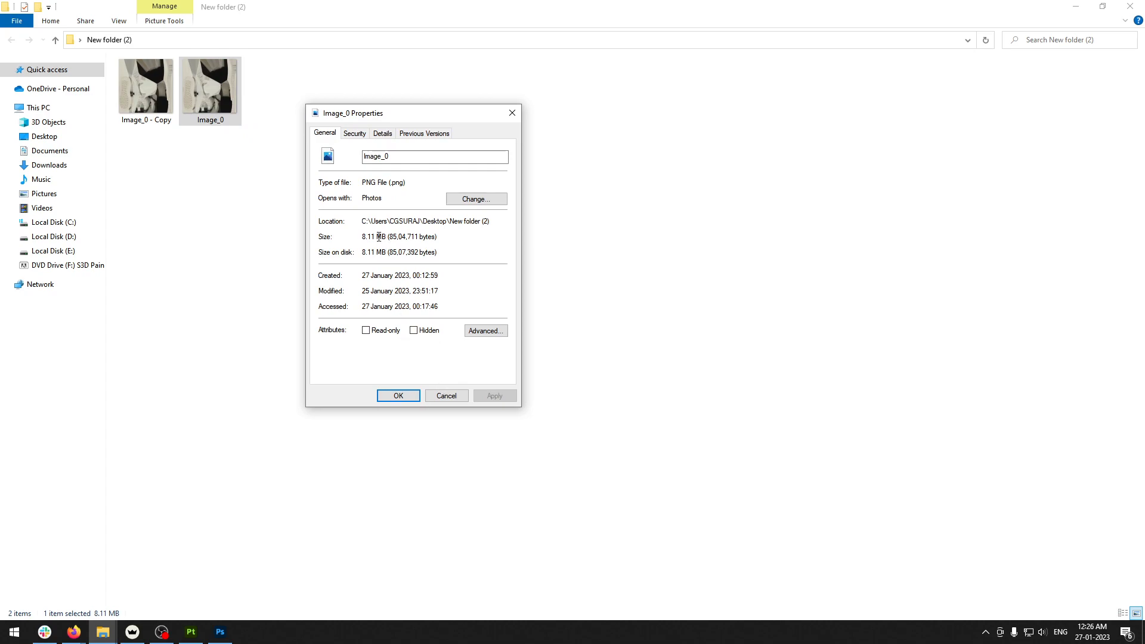
pyautogui.moveTo(361, 239)
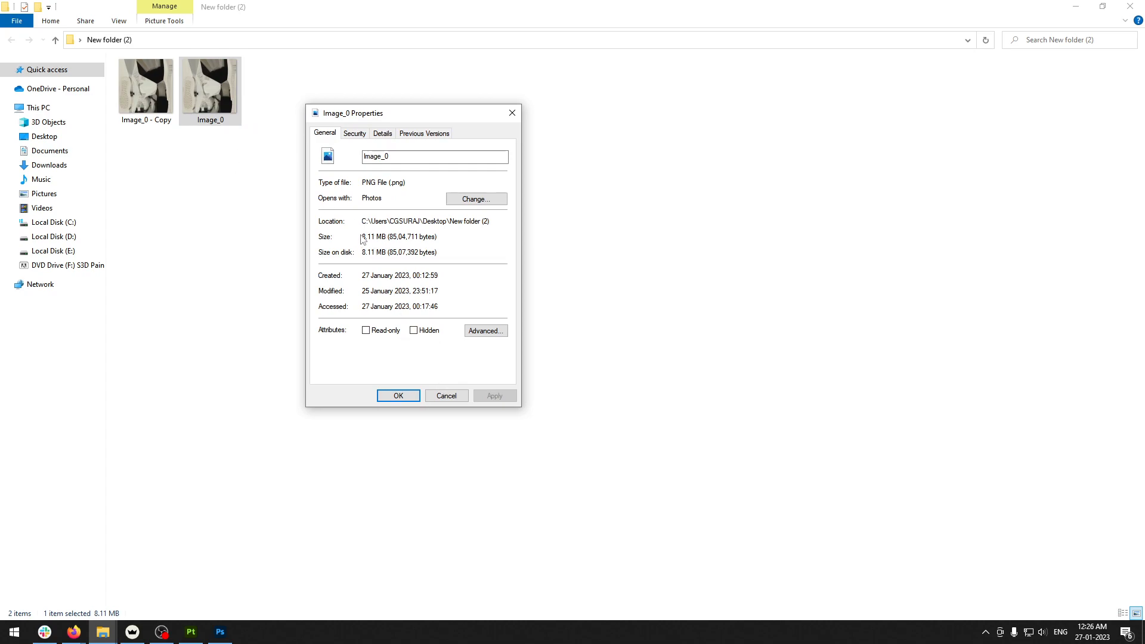
pyautogui.click(381, 133)
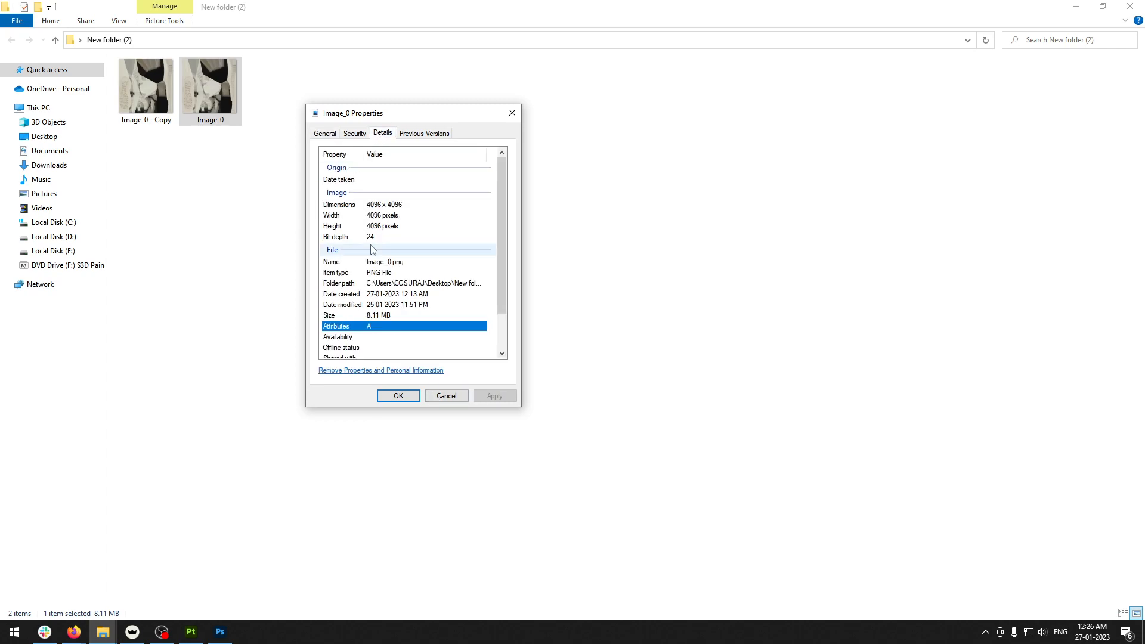
pyautogui.moveTo(351, 244)
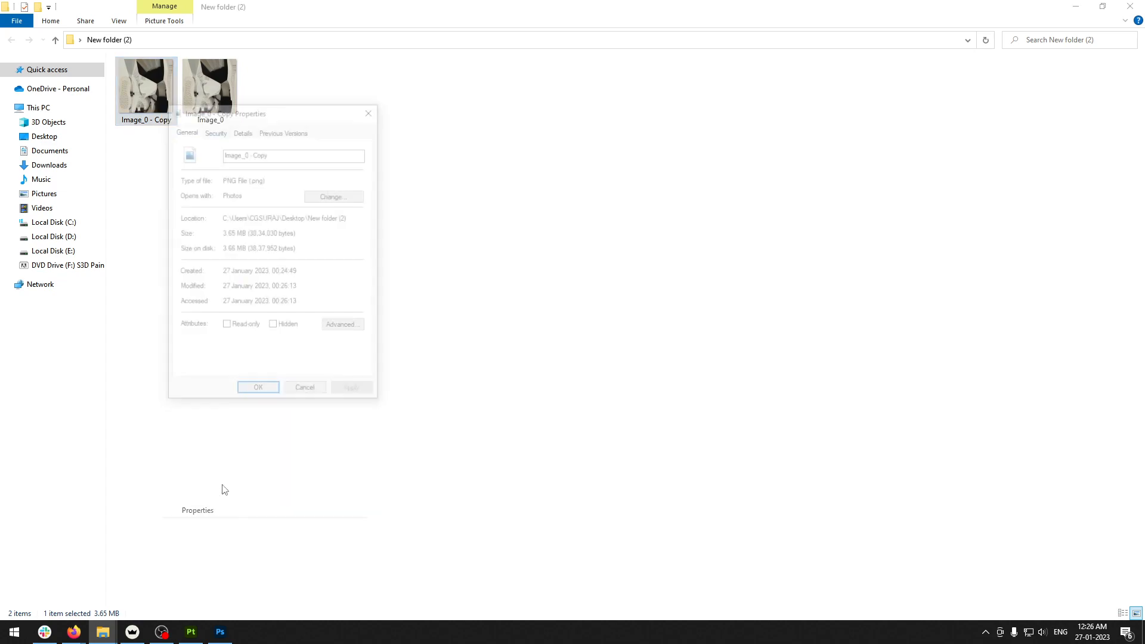
pyautogui.click(243, 130)
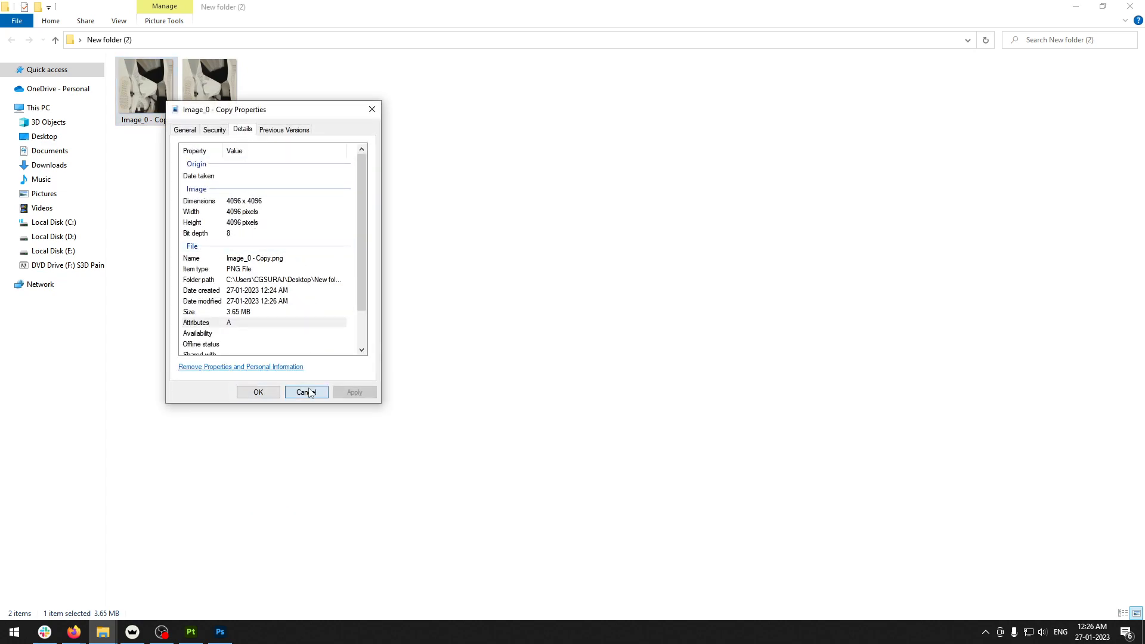
pyautogui.click(305, 393)
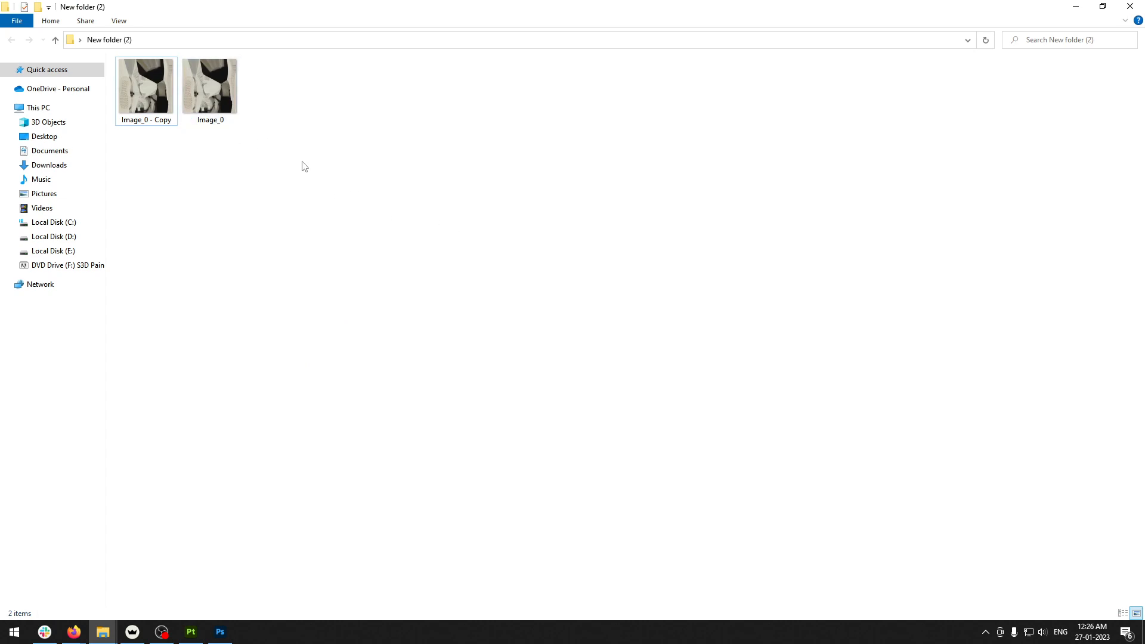
pyautogui.moveTo(370, 162)
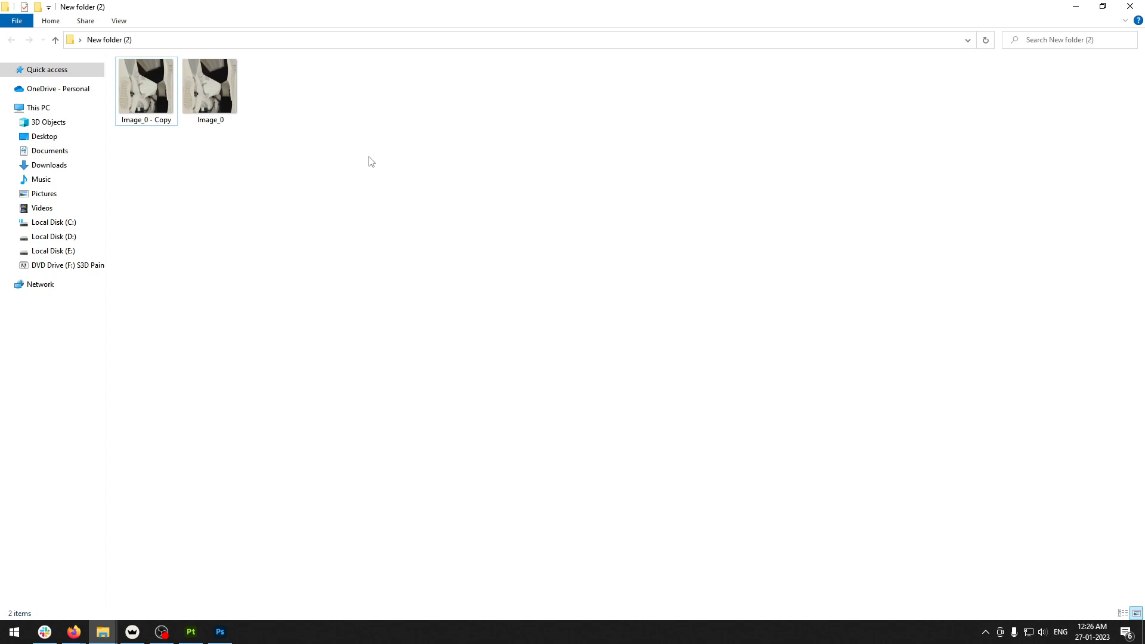